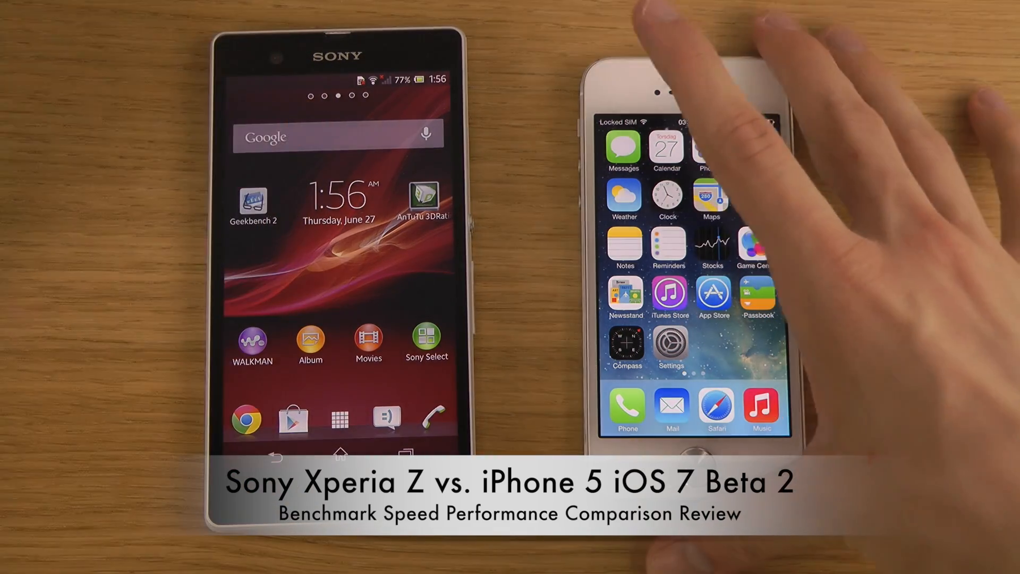
Step: Swipe the home screen to reach the Geekbench 2 icon
scroll("left", 3)
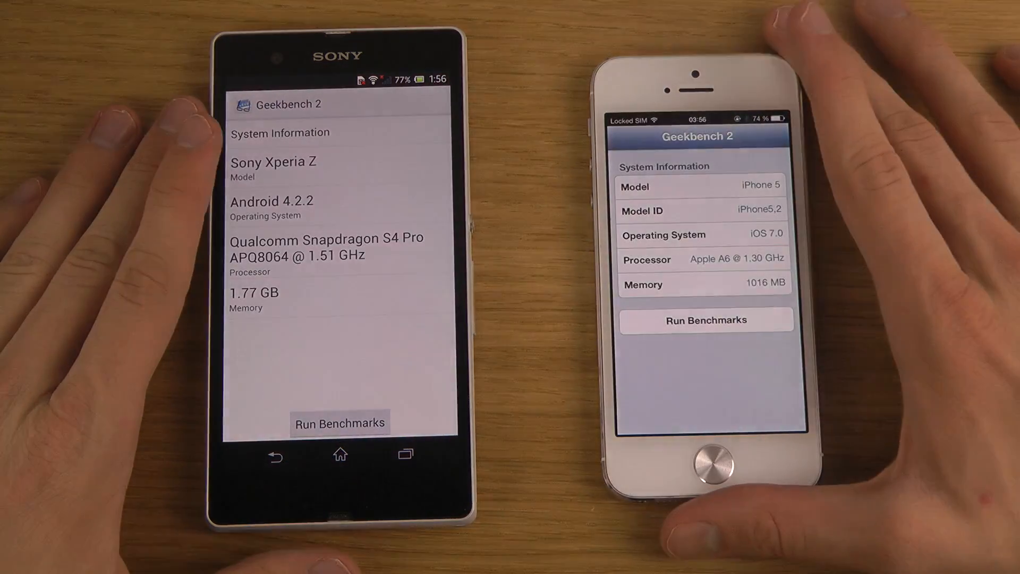
Step: Start the Geekbench 2 benchmarks on the iPhone 5 and the Xperia Z
left_click(706, 320)
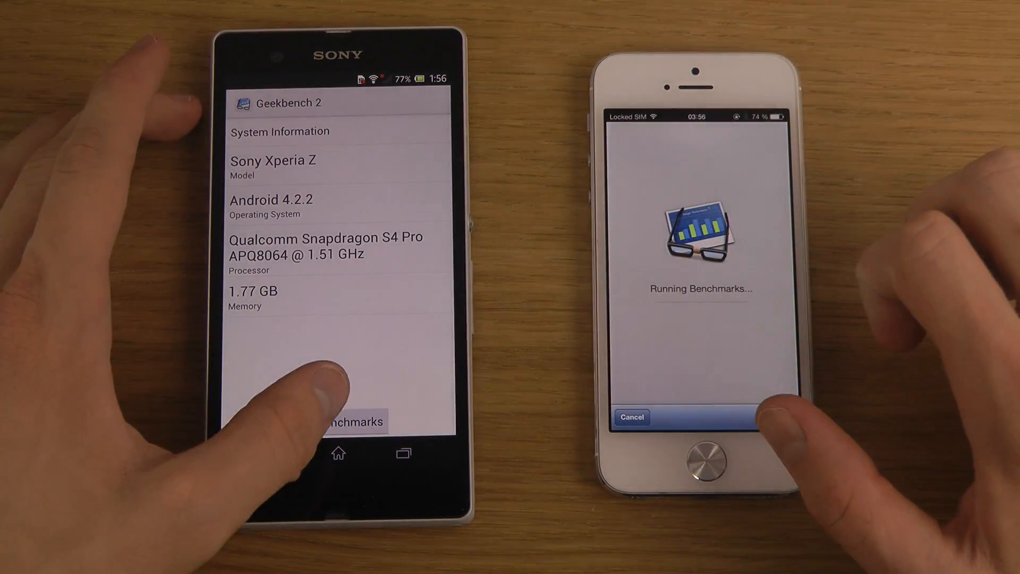
left_click(338, 421)
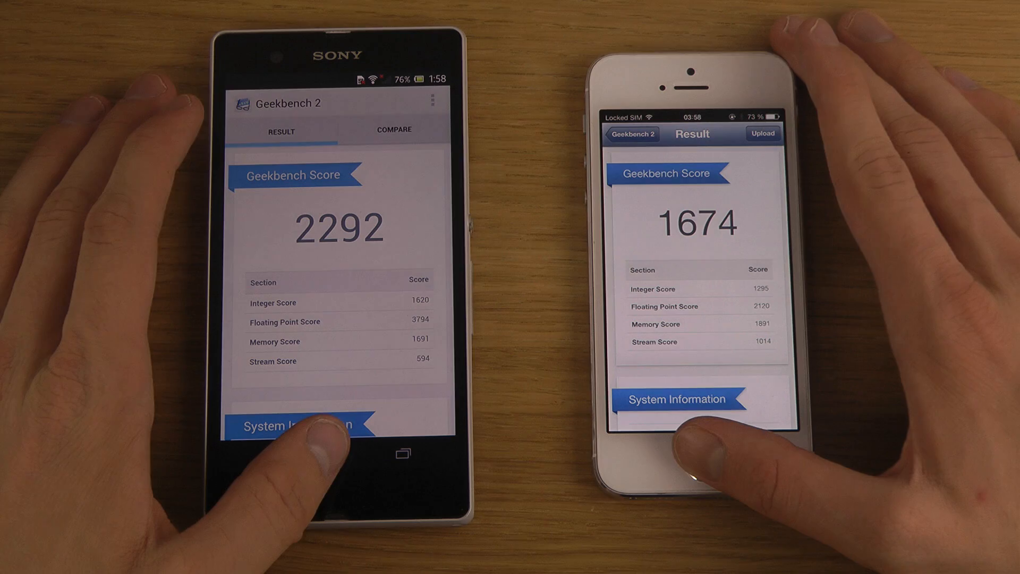
Step: Leave the Geekbench results for AnTuTu and dismiss its version notes on the Xperia Z
left_click(337, 453)
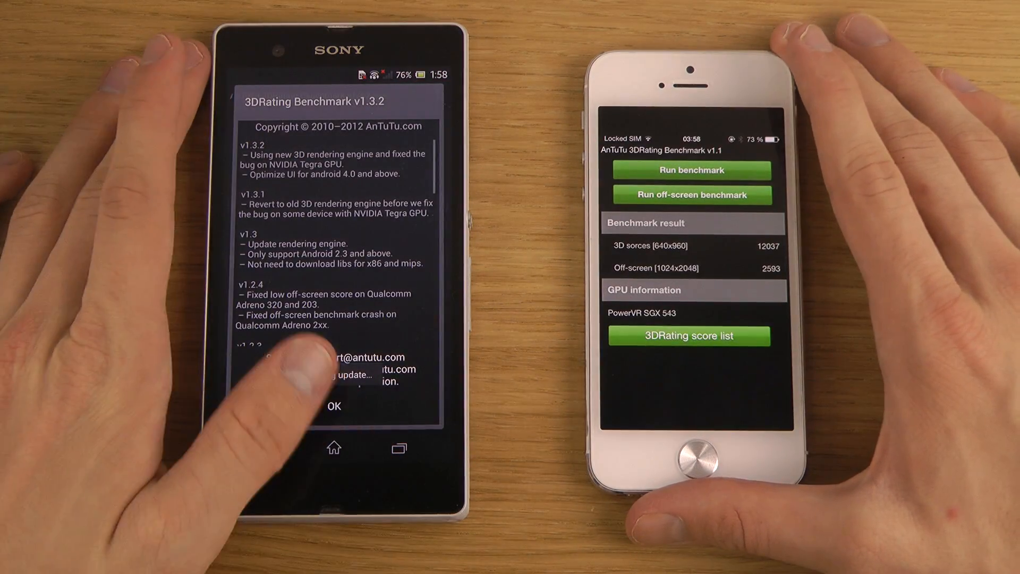
left_click(335, 405)
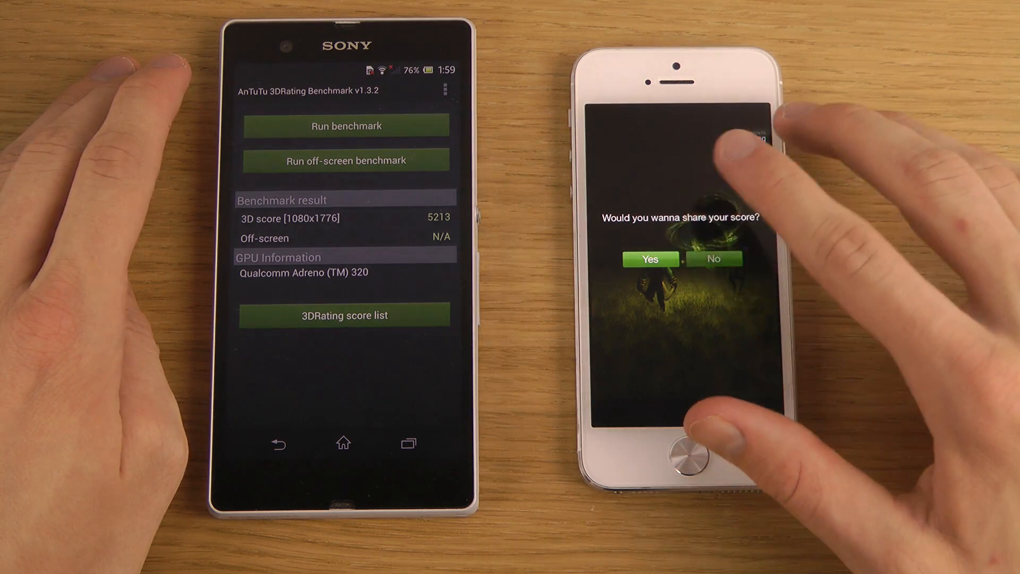
Step: Start the AnTuTu off-screen benchmark on the Xperia Z
left_click(713, 259)
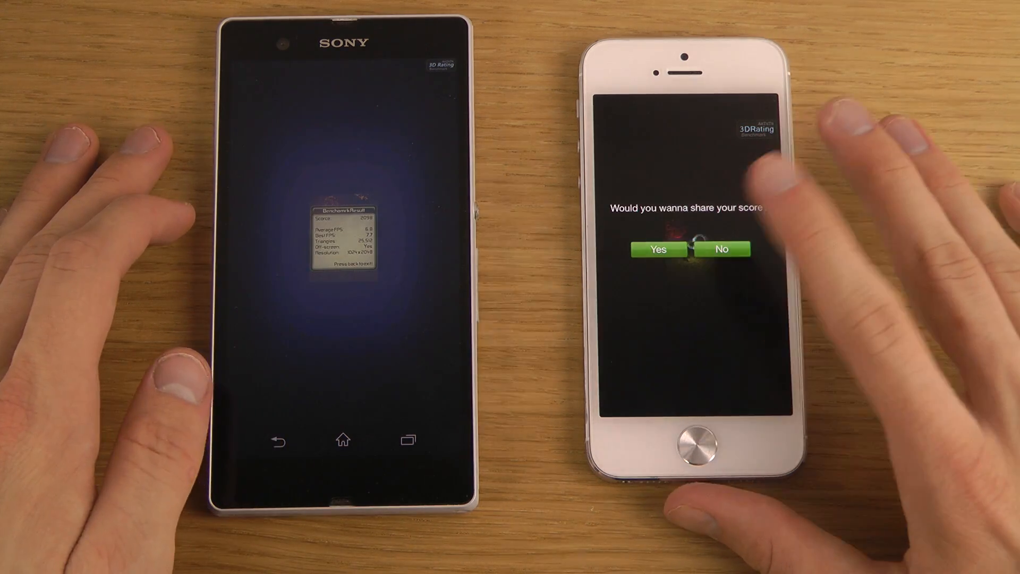
Step: Decline sharing the iPhone score, then return the phones to their home screens
left_click(720, 250)
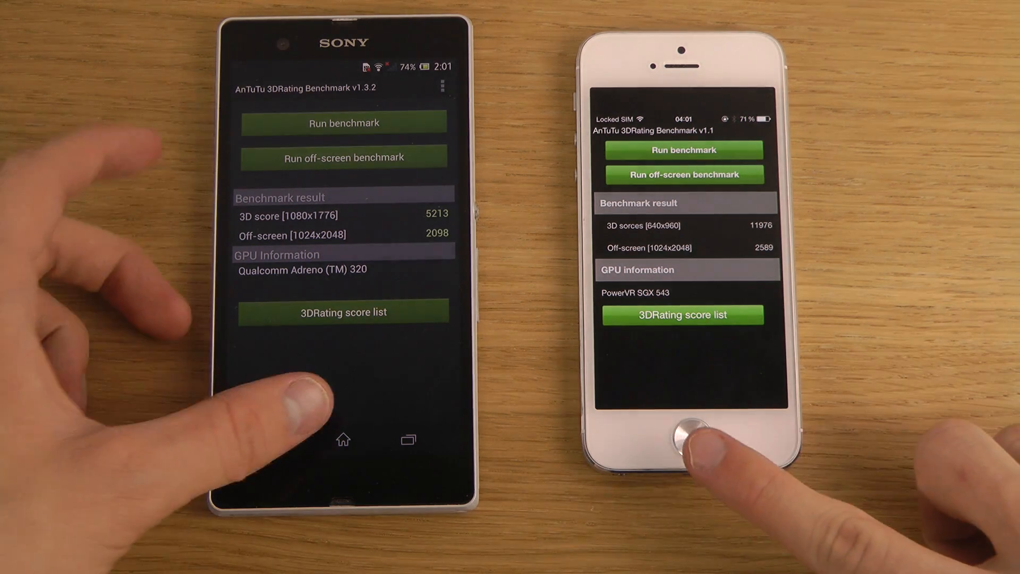
left_click(342, 439)
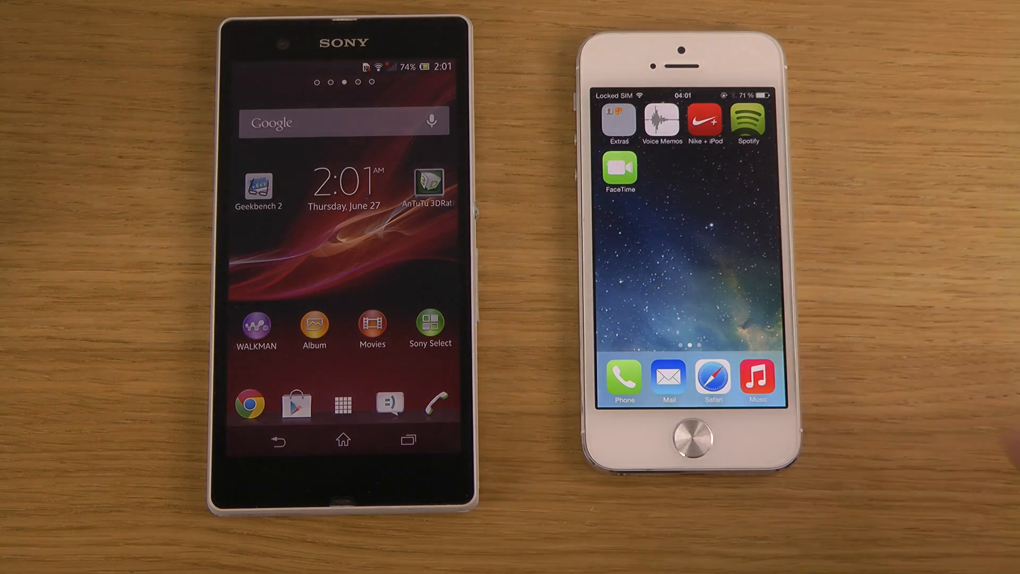
scroll("left", 3)
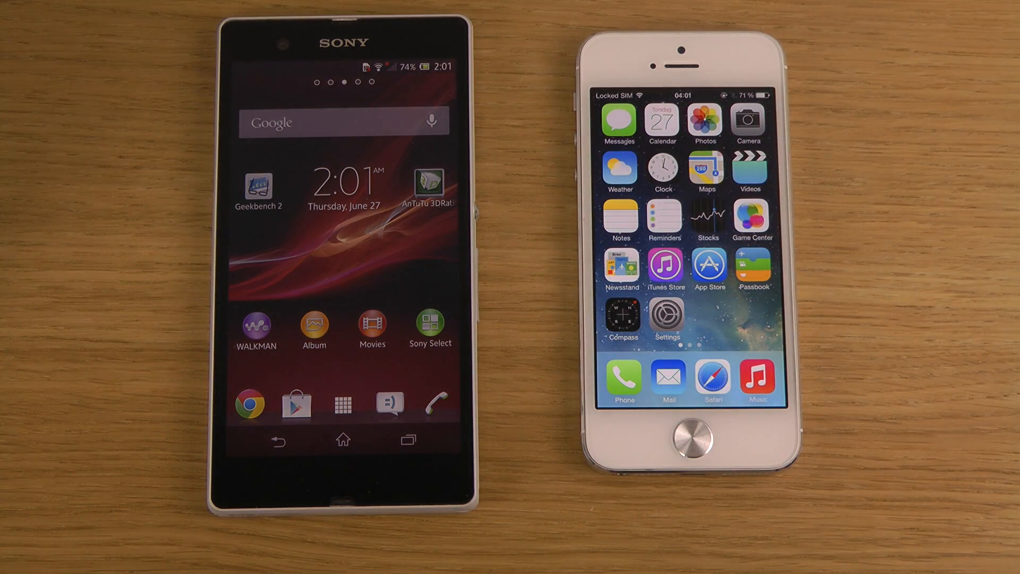